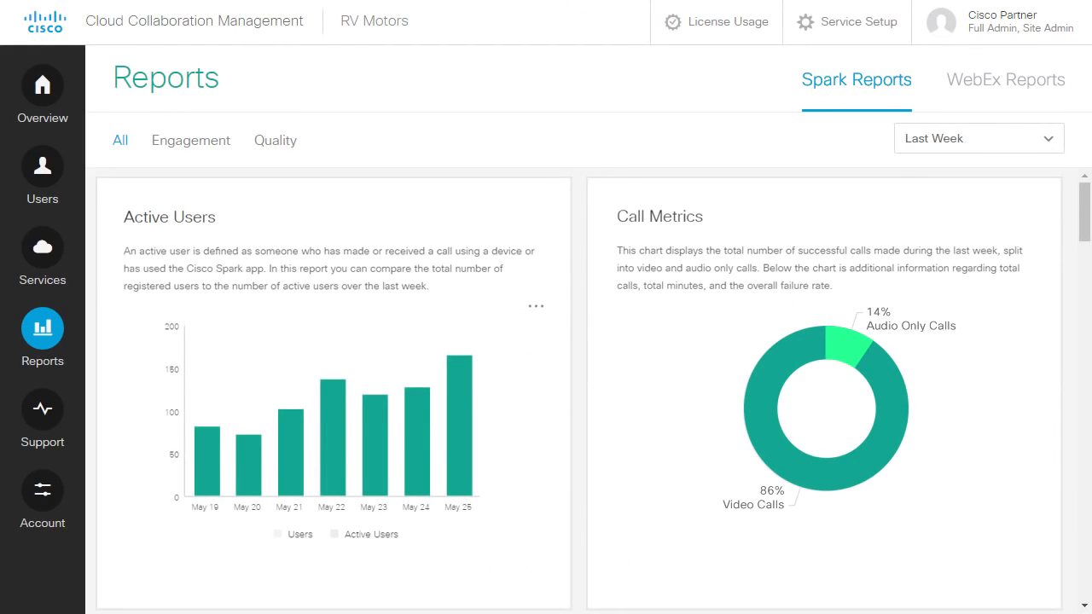
# View the Spark Status under Support, then go back to the Overview dashboard.
pyautogui.click(41, 410)
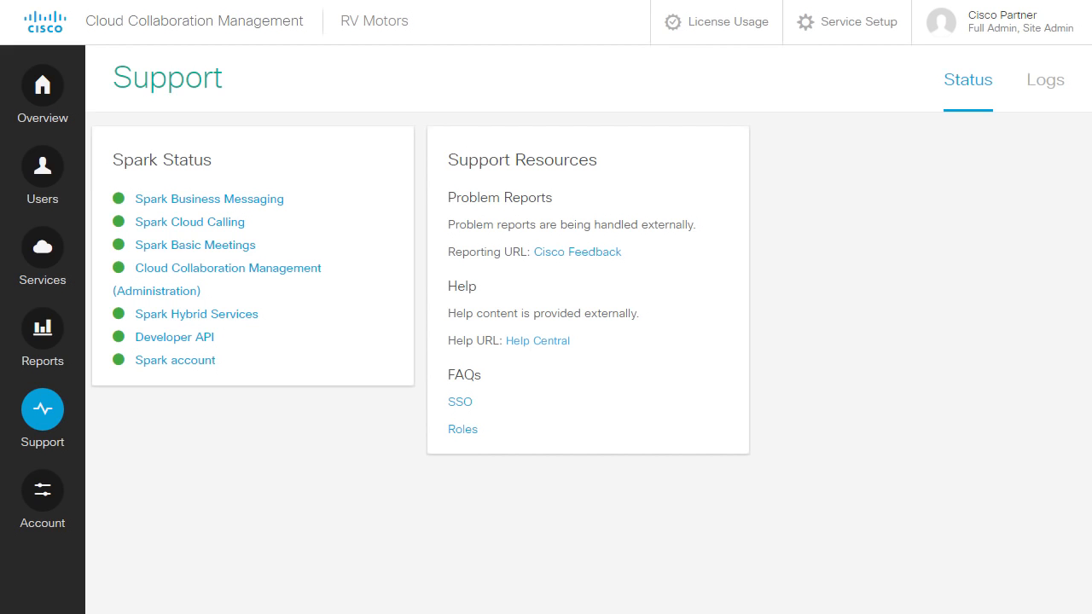
pyautogui.click(42, 93)
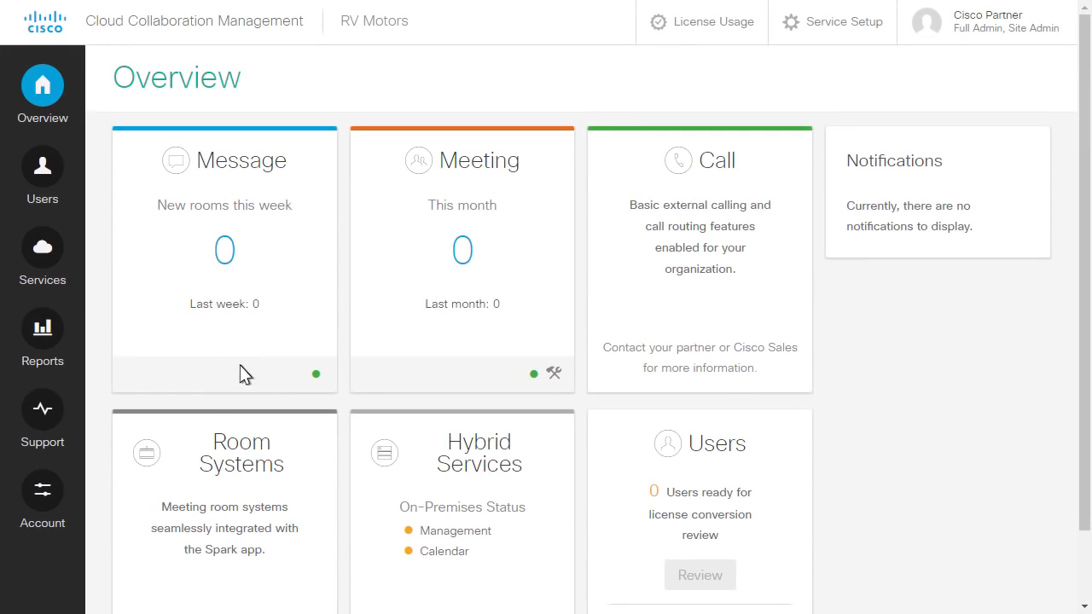
# Show the Spark Reports filtered to Engagement, with Total Rooms and Active Users charts.
pyautogui.click(42, 329)
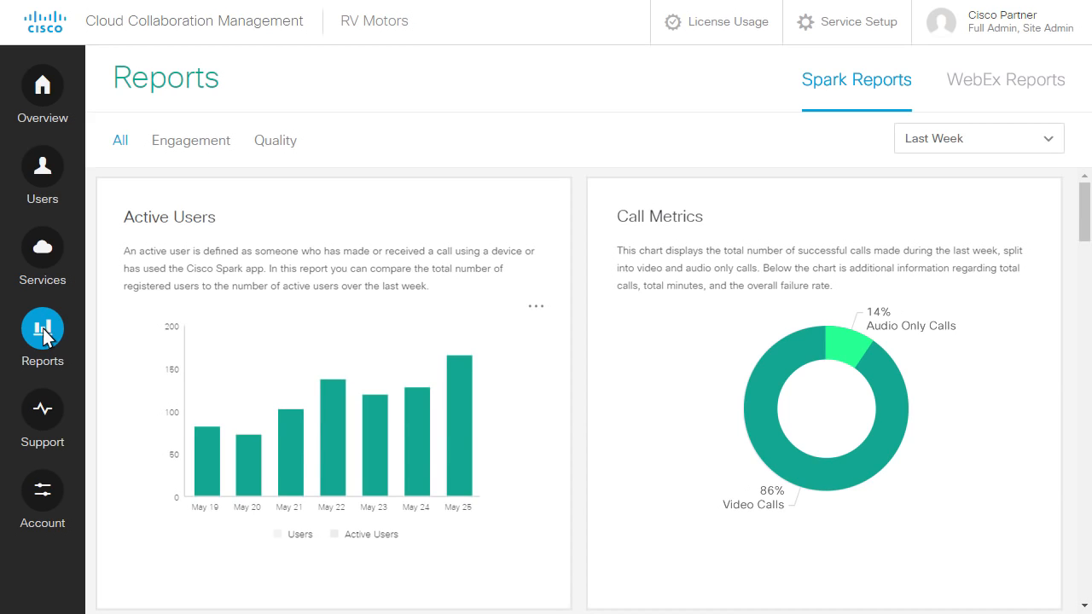
pyautogui.moveTo(92, 232)
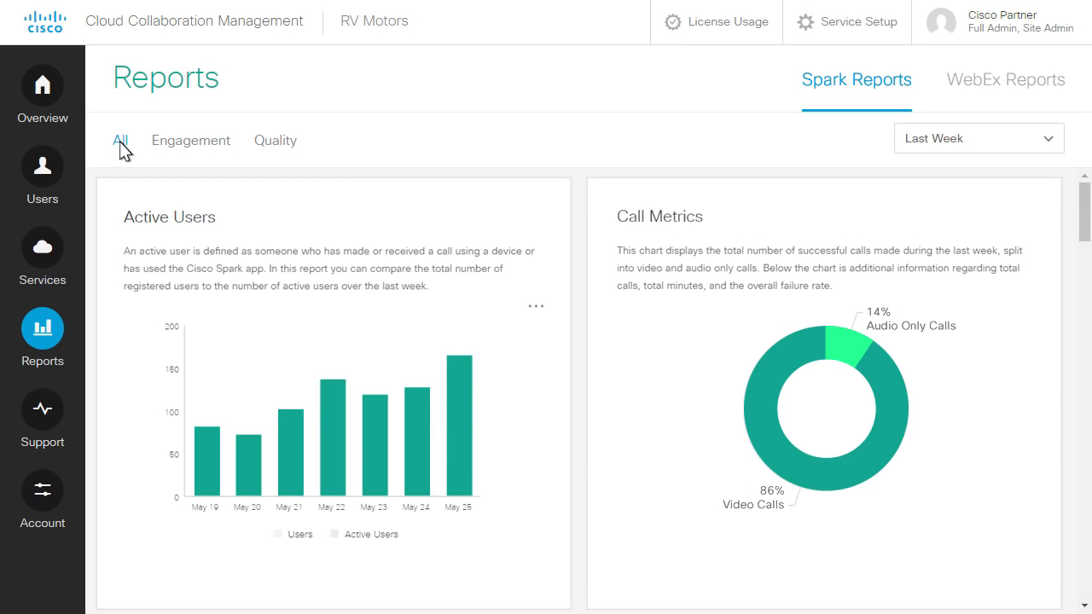
pyautogui.click(191, 140)
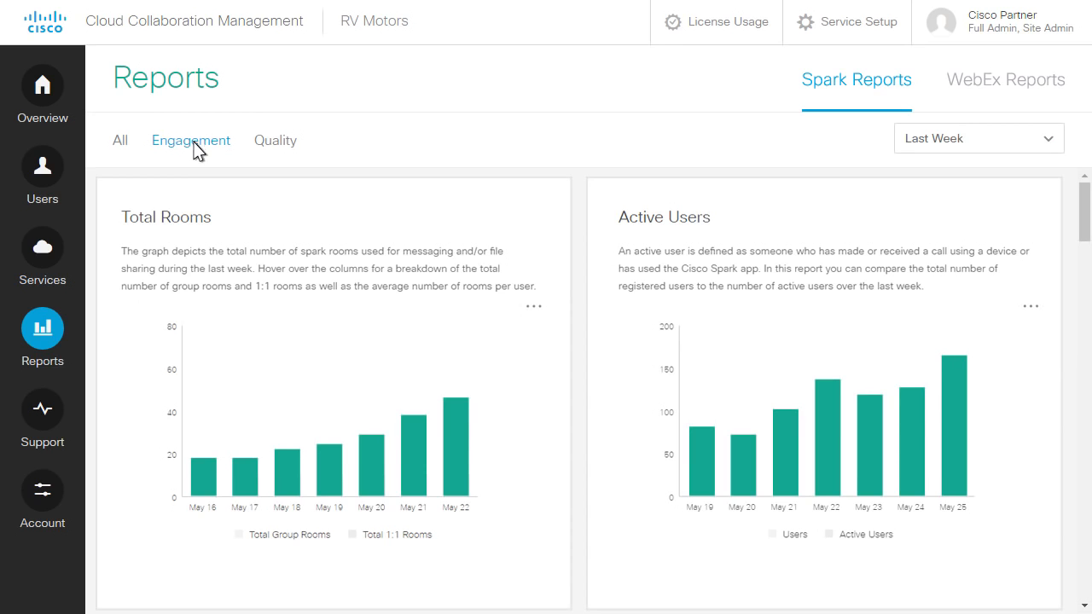
# Filter Spark Reports to Quality (Device Media Quality, Call Metrics) and view the time-range choices.
pyautogui.click(275, 140)
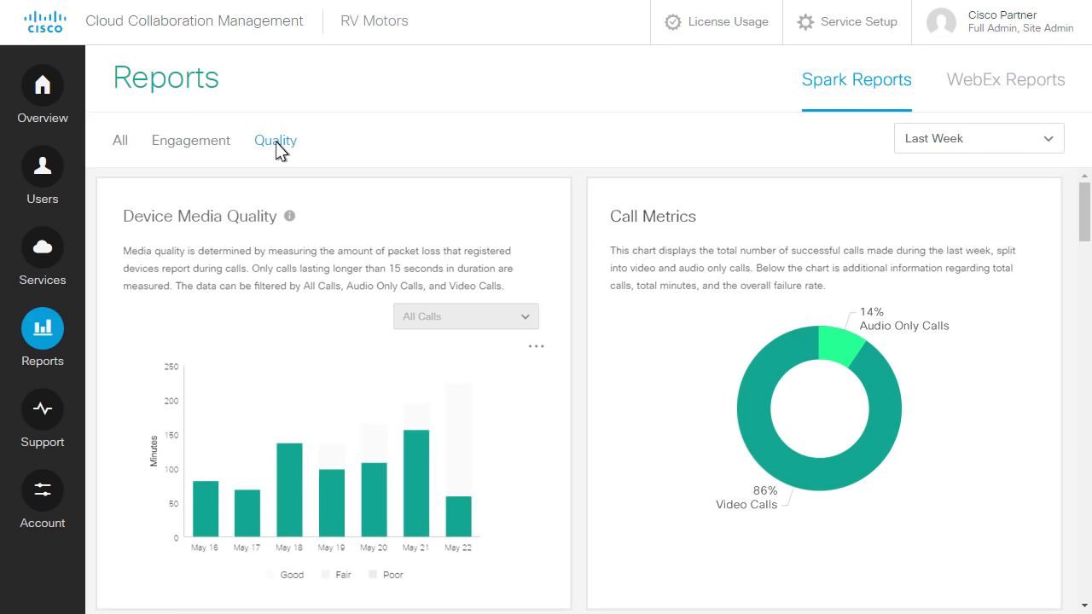
pyautogui.moveTo(536, 149)
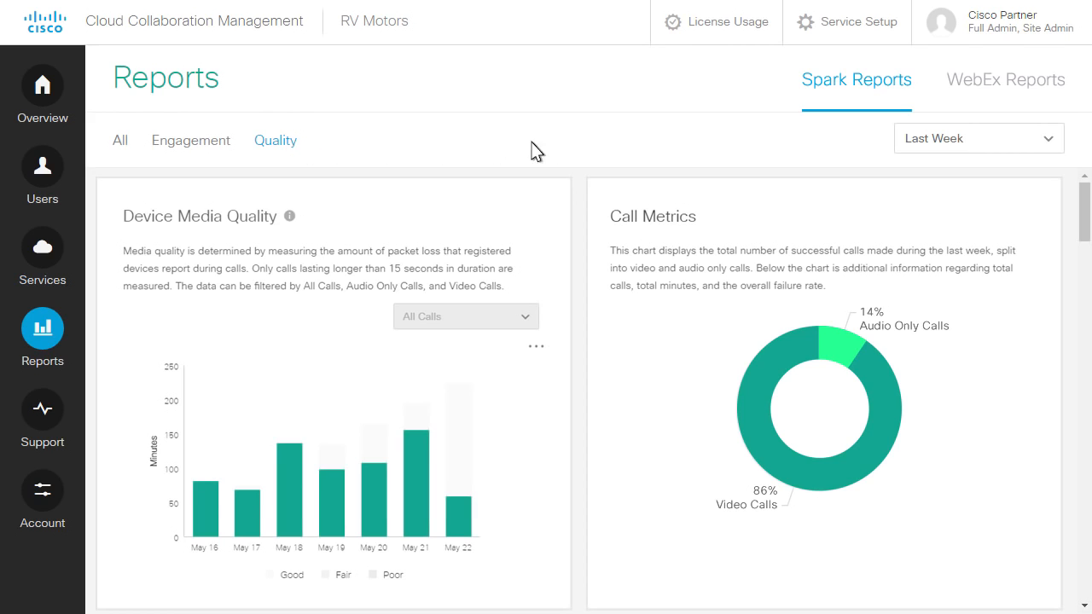
pyautogui.click(978, 137)
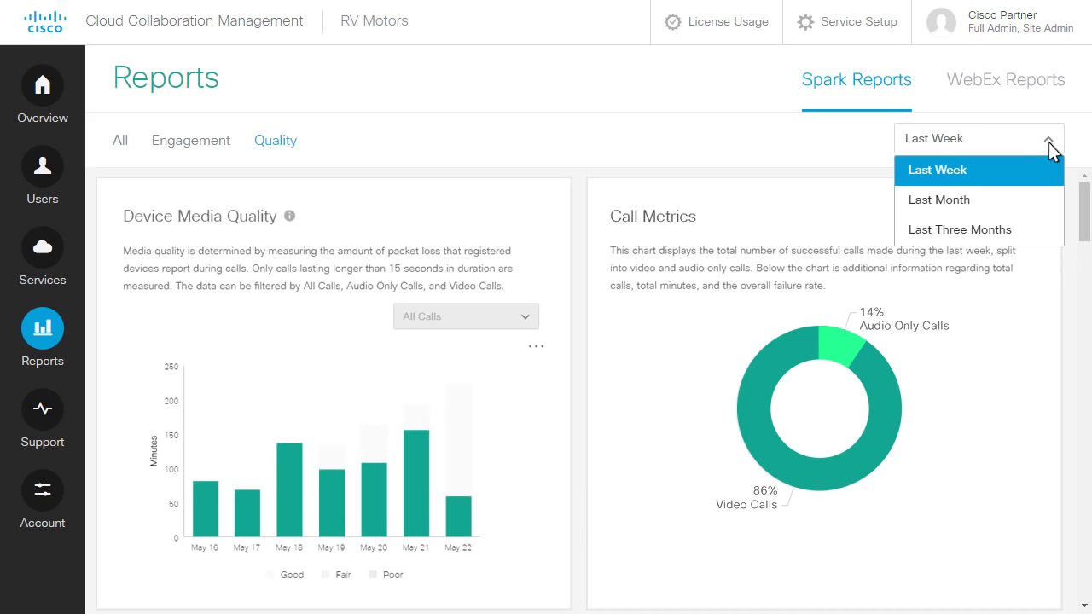
# Keep the report period at Last Week and dismiss the chart's Save As/Print menu.
pyautogui.click(536, 347)
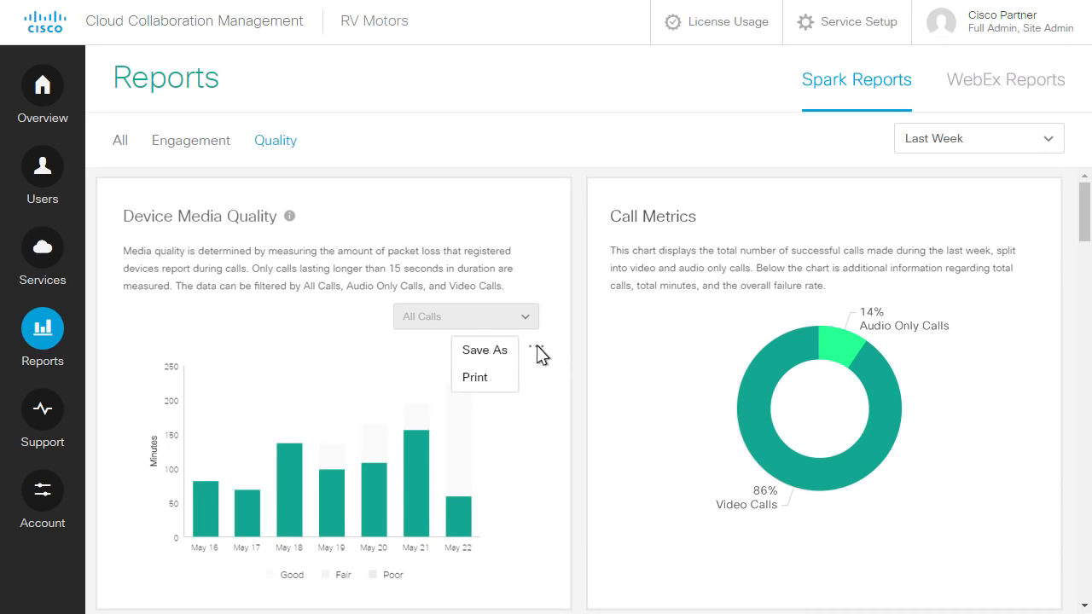
pyautogui.click(1005, 80)
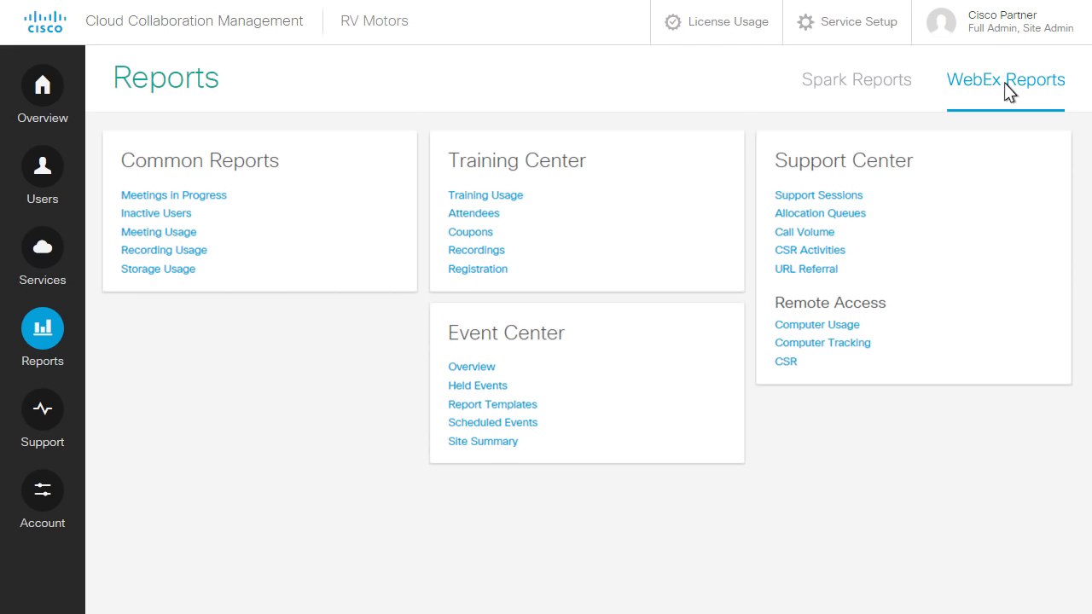
pyautogui.moveTo(212, 489)
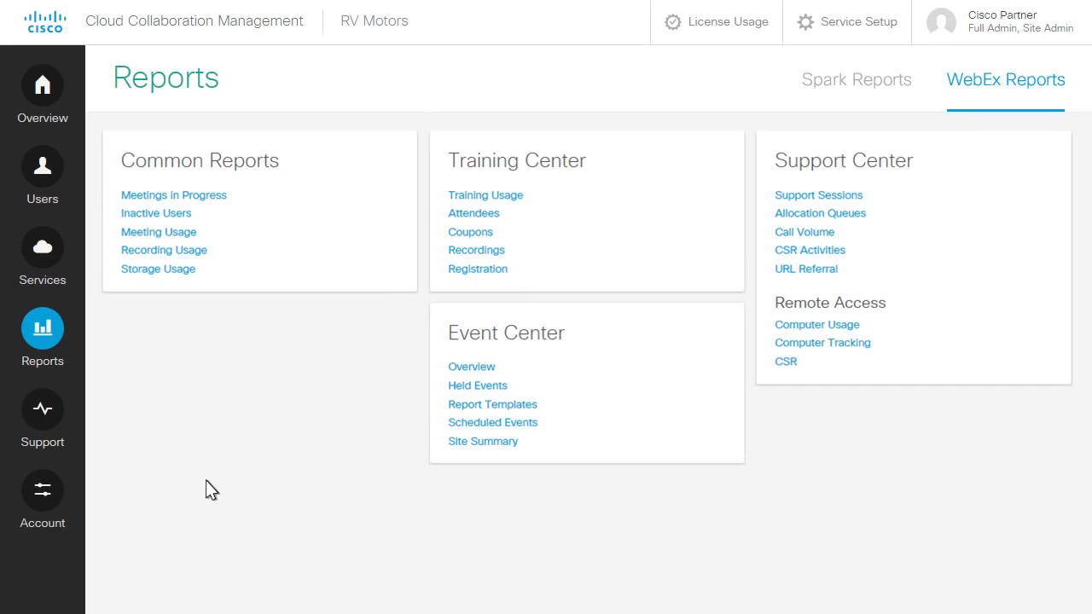
# Go to the Support page with Spark Status services and Support Resources.
pyautogui.click(42, 408)
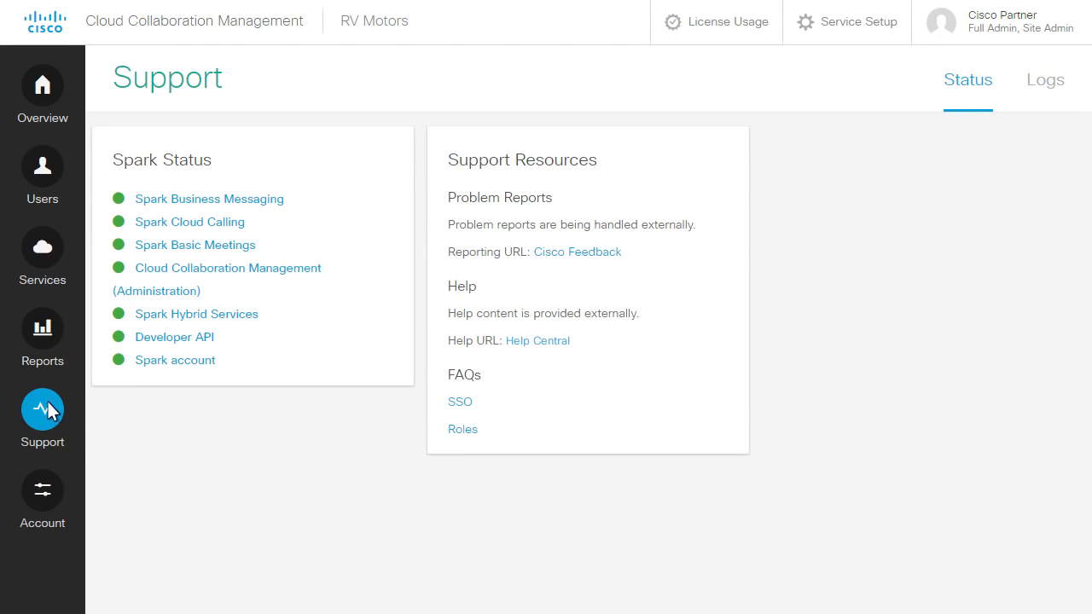
# Review status.ciscospark.com health, maintenance and incidents, then bring up Subscribe to Updates.
pyautogui.click(208, 199)
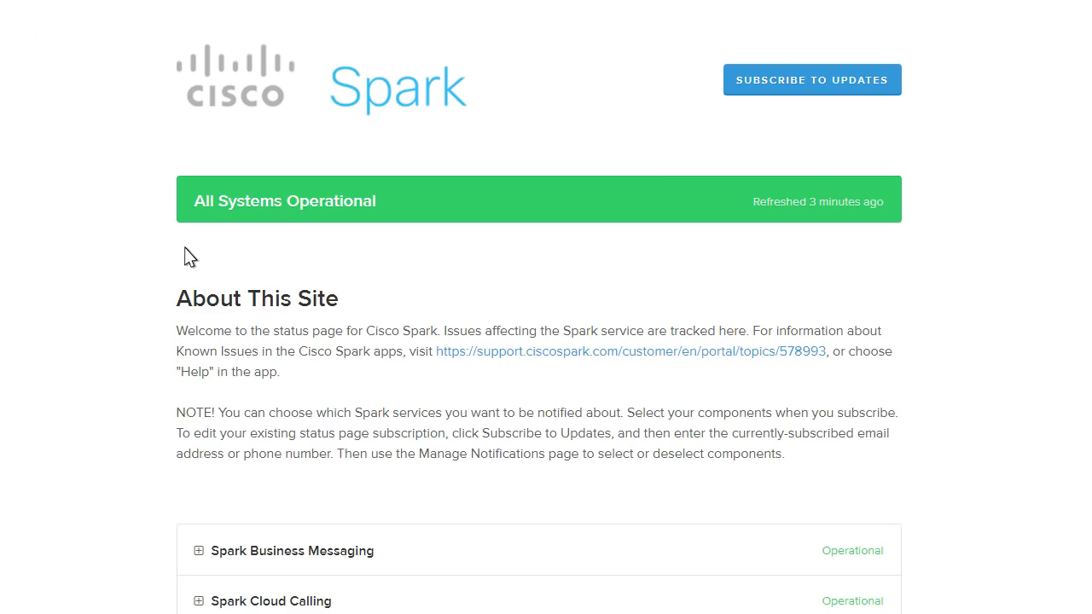
pyautogui.scroll(-3)
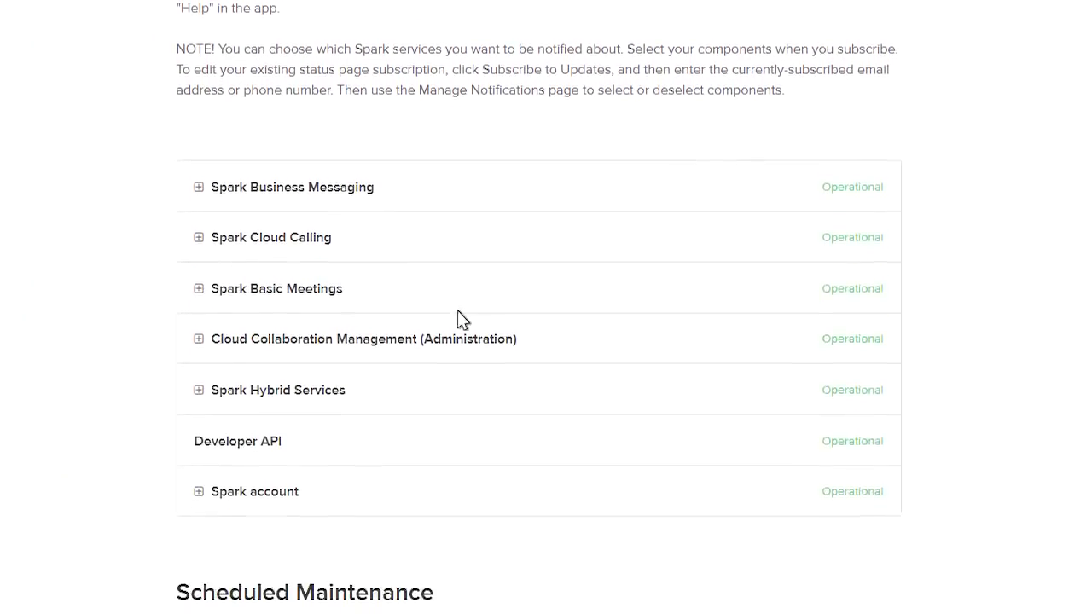
pyautogui.scroll(-3)
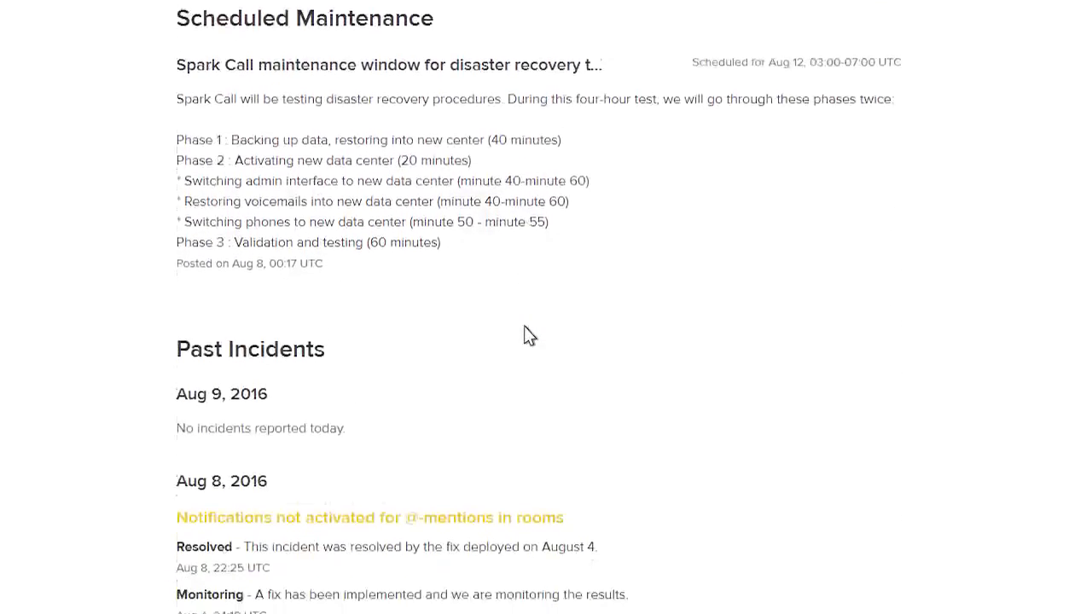
pyautogui.scroll(-3)
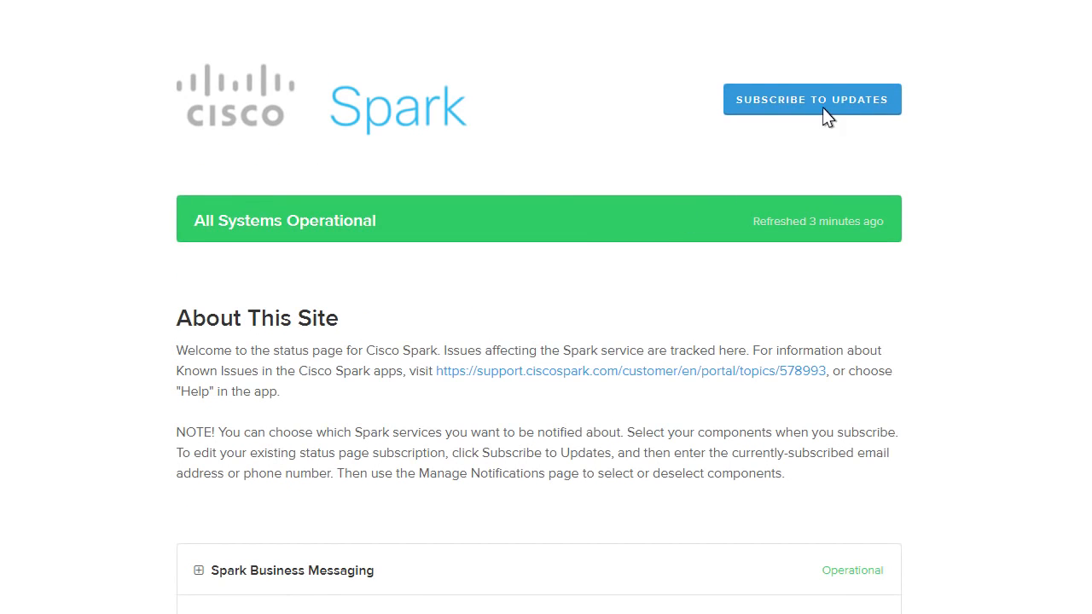
pyautogui.click(811, 99)
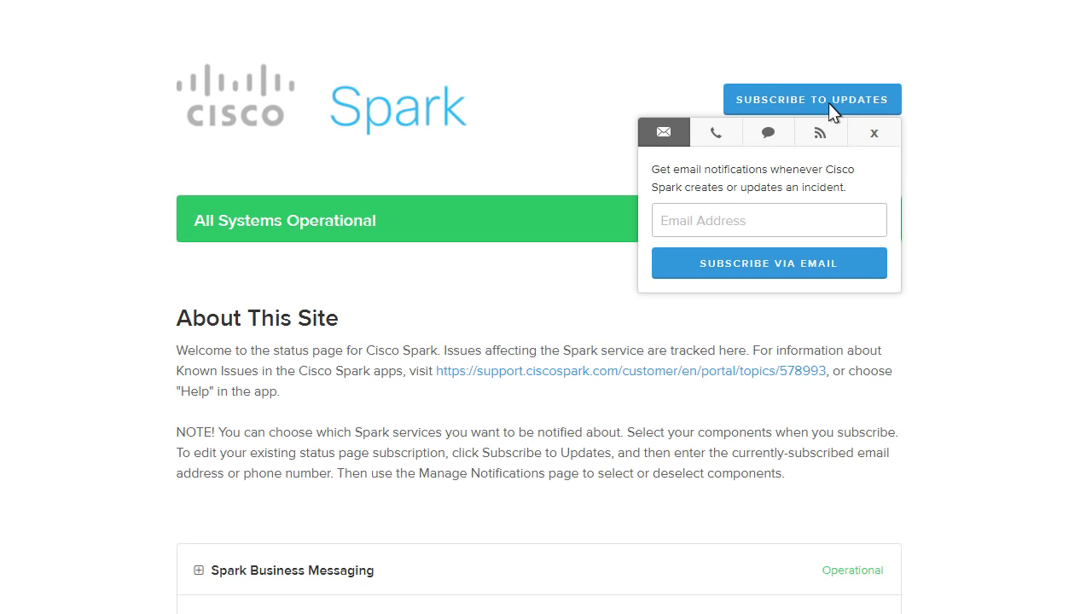